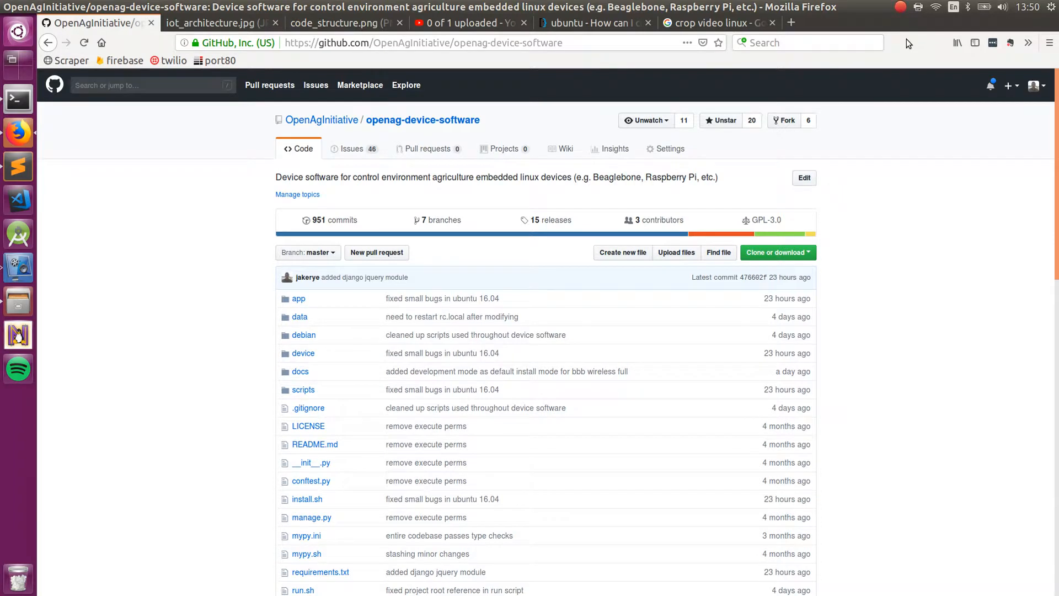
pyautogui.moveTo(294, 364)
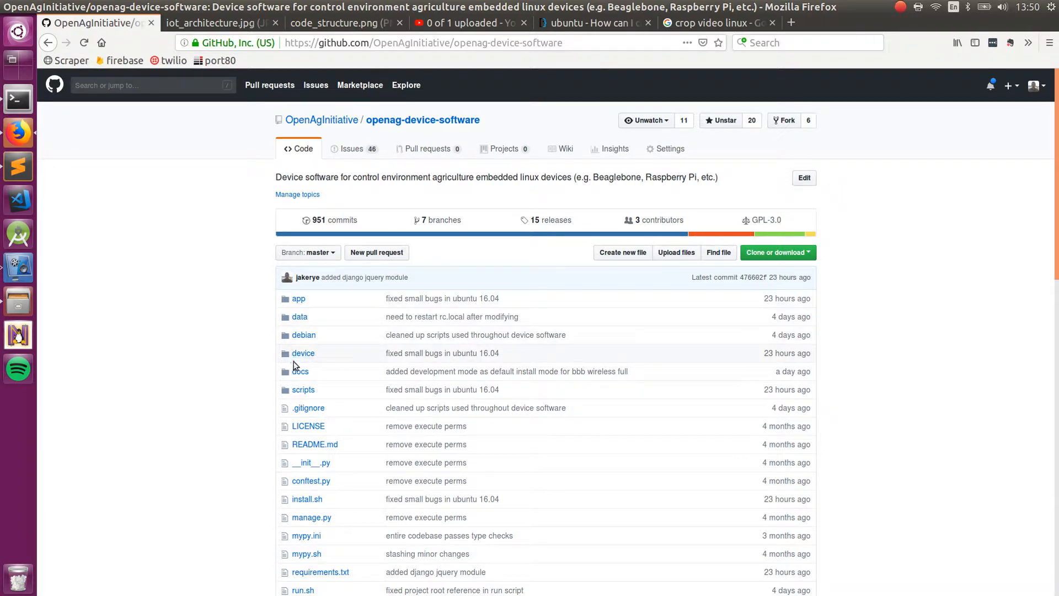
# Open the docs folder of the openag-device-software repository on GitHub.
pyautogui.click(301, 371)
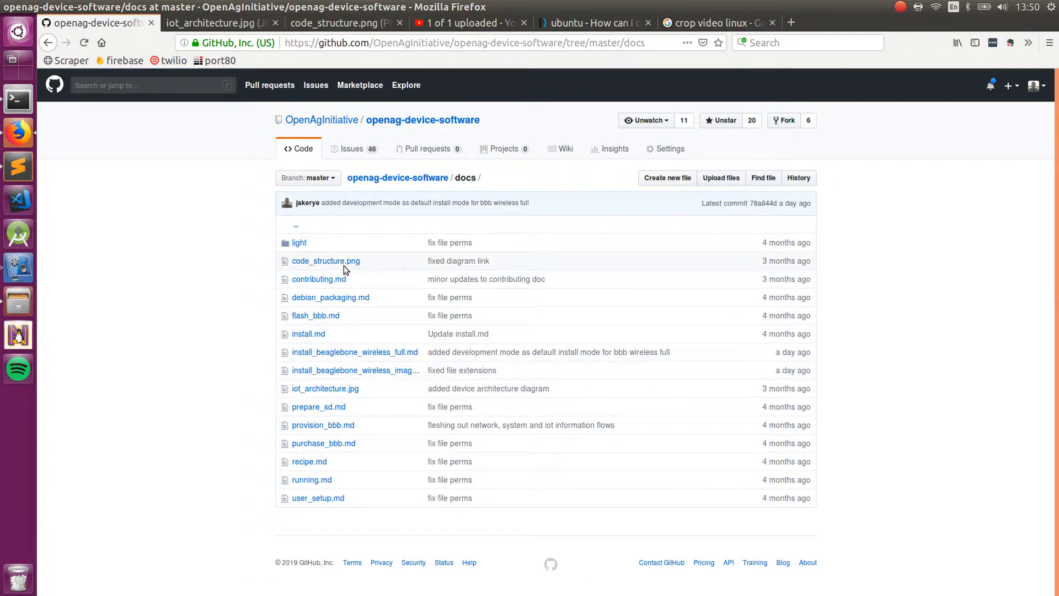
pyautogui.moveTo(331, 370)
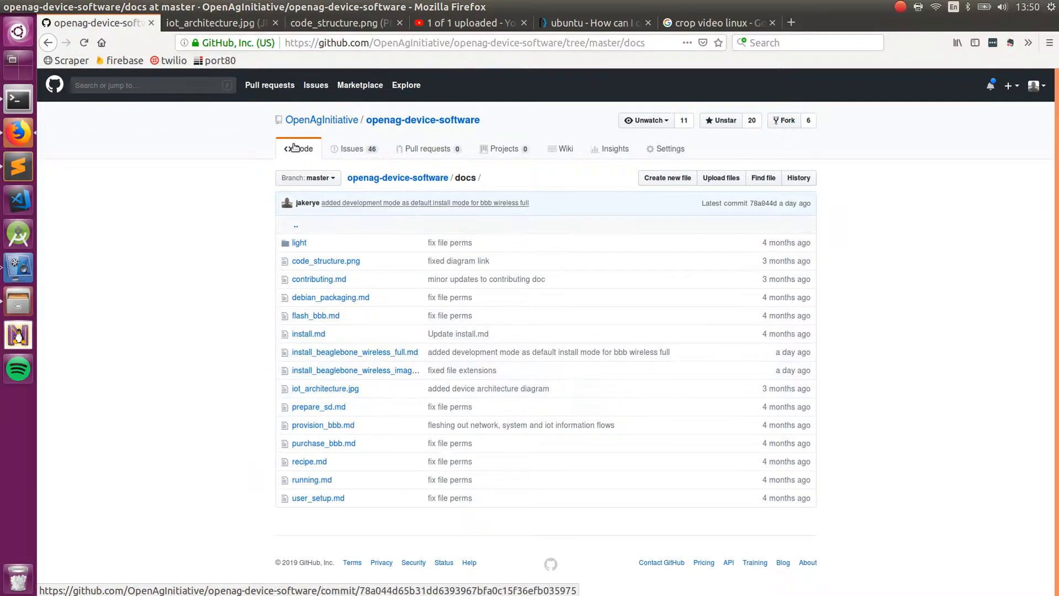
# Switch to the iot_architecture.jpg tab showing the Beaglebone and Google Cloud Platform diagram.
pyautogui.click(210, 22)
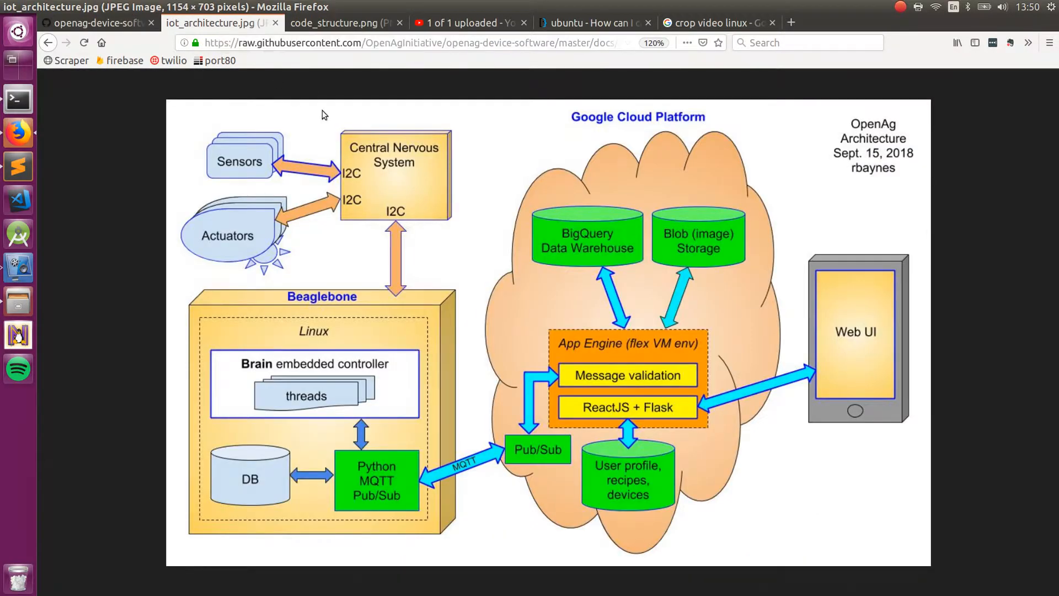
pyautogui.moveTo(226, 299)
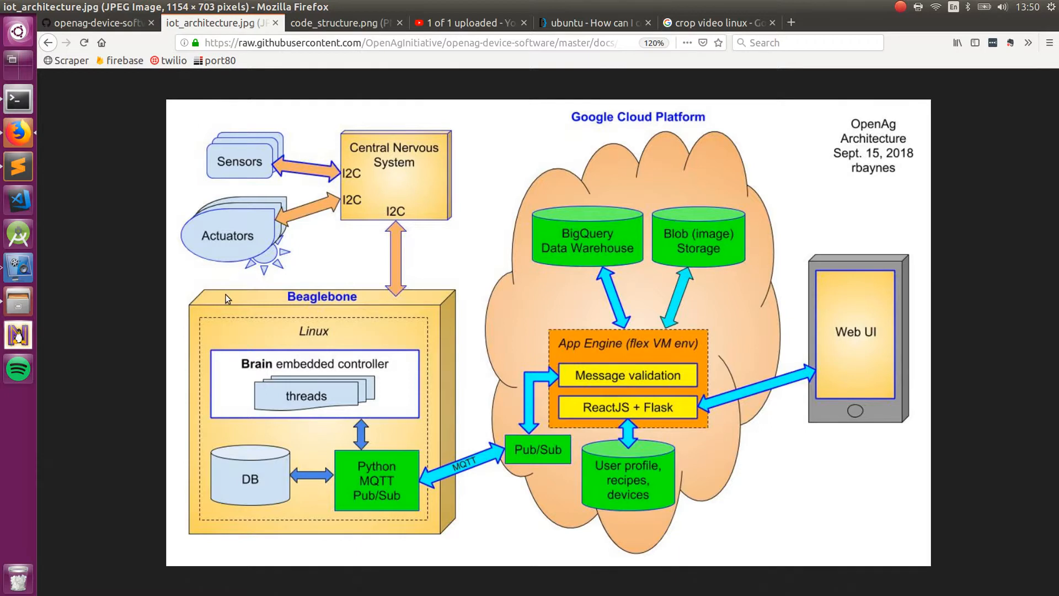
pyautogui.moveTo(369, 303)
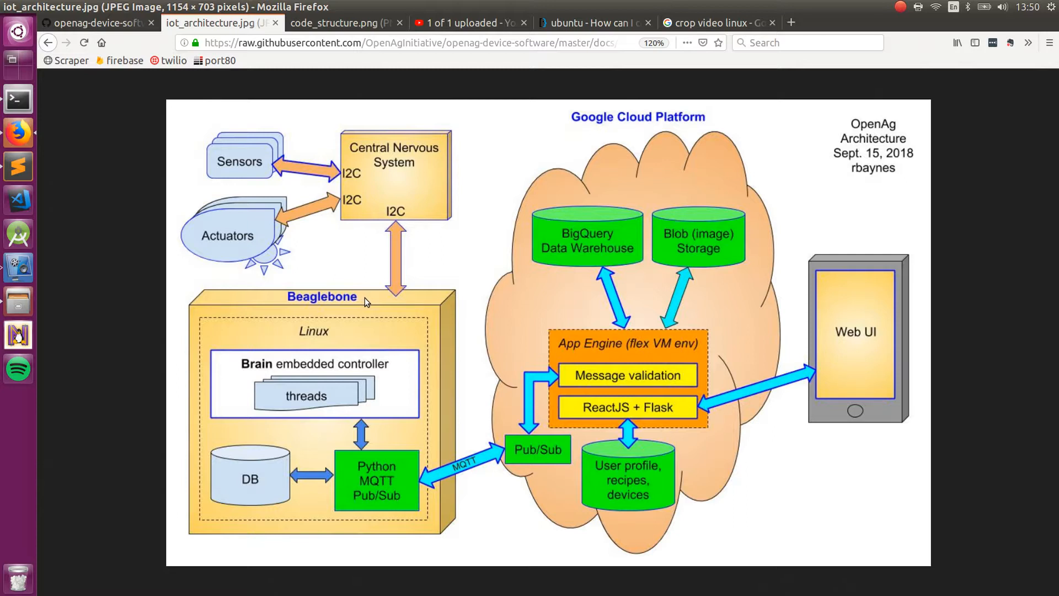
pyautogui.moveTo(363, 303)
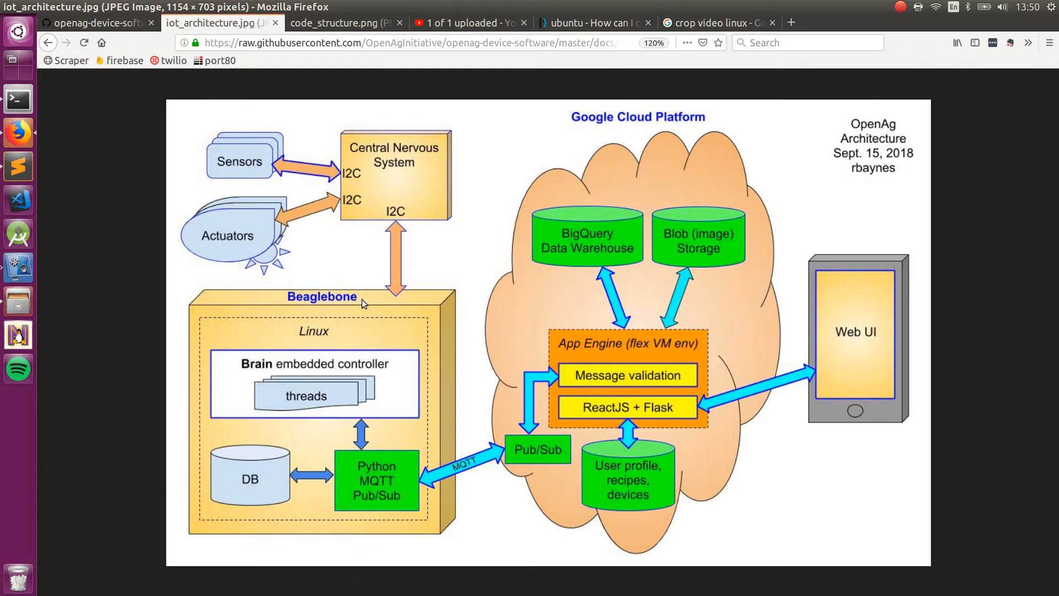
pyautogui.moveTo(395, 483)
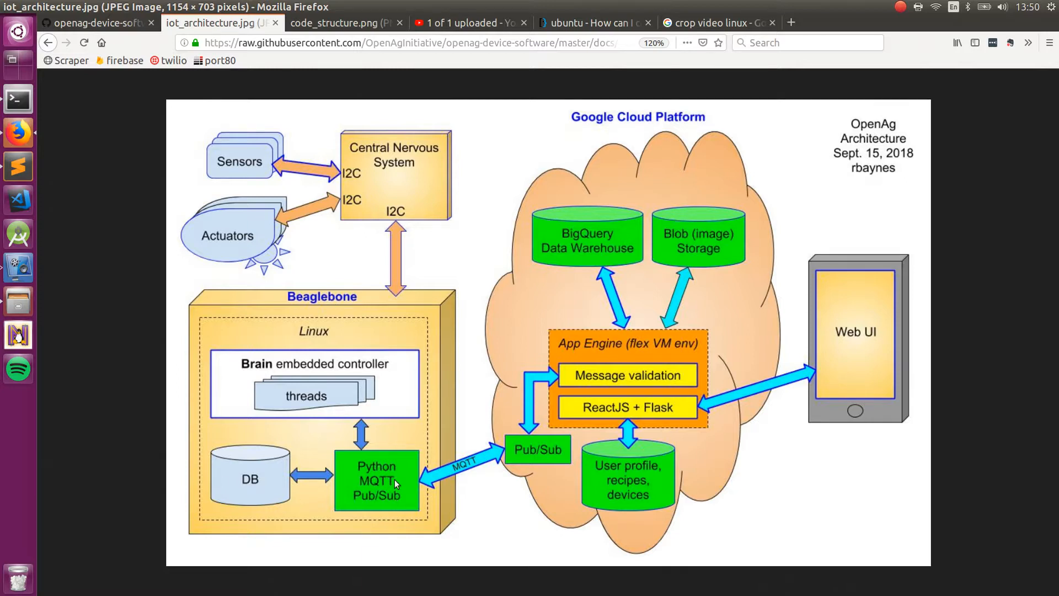
pyautogui.moveTo(304, 376)
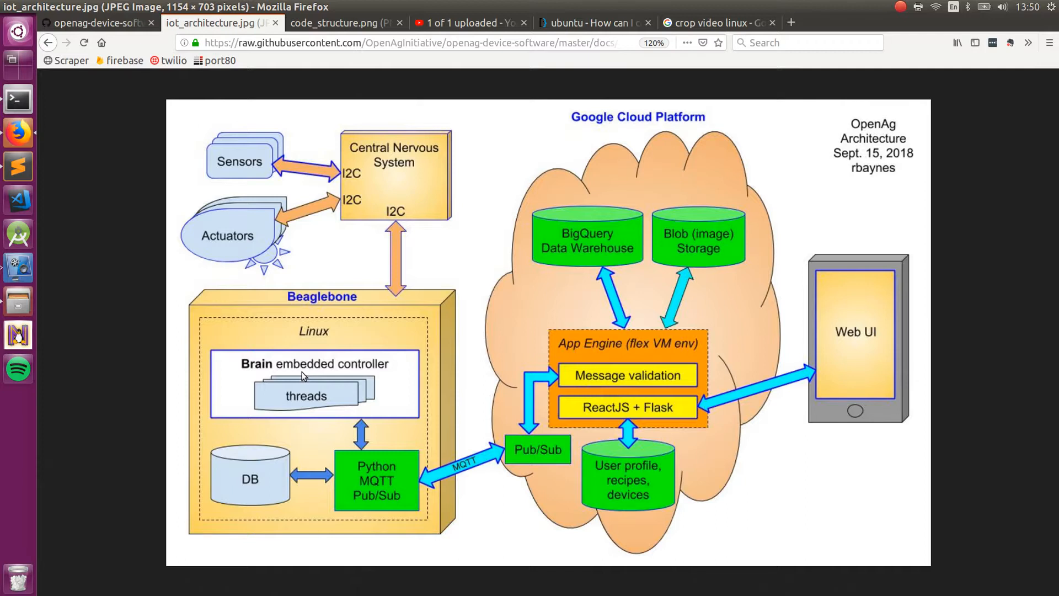
pyautogui.moveTo(427, 279)
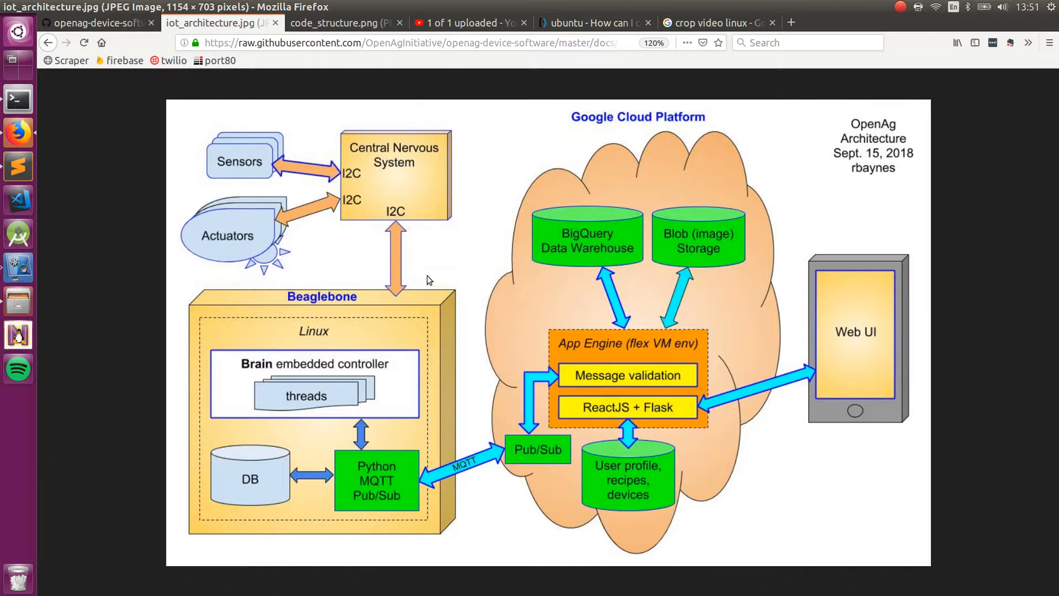
pyautogui.moveTo(361, 408)
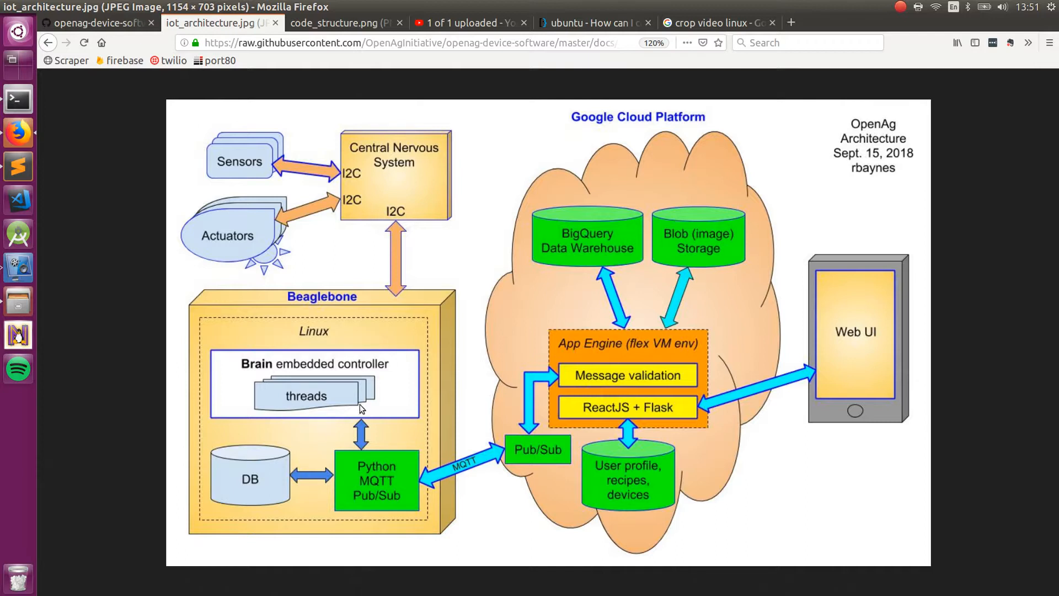
pyautogui.moveTo(406, 193)
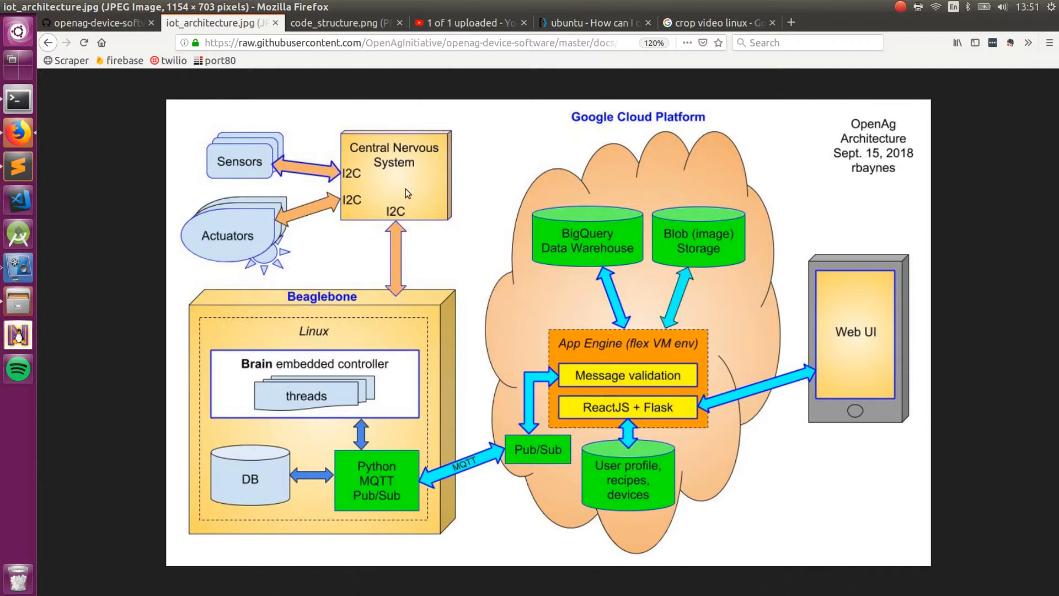
pyautogui.moveTo(403, 188)
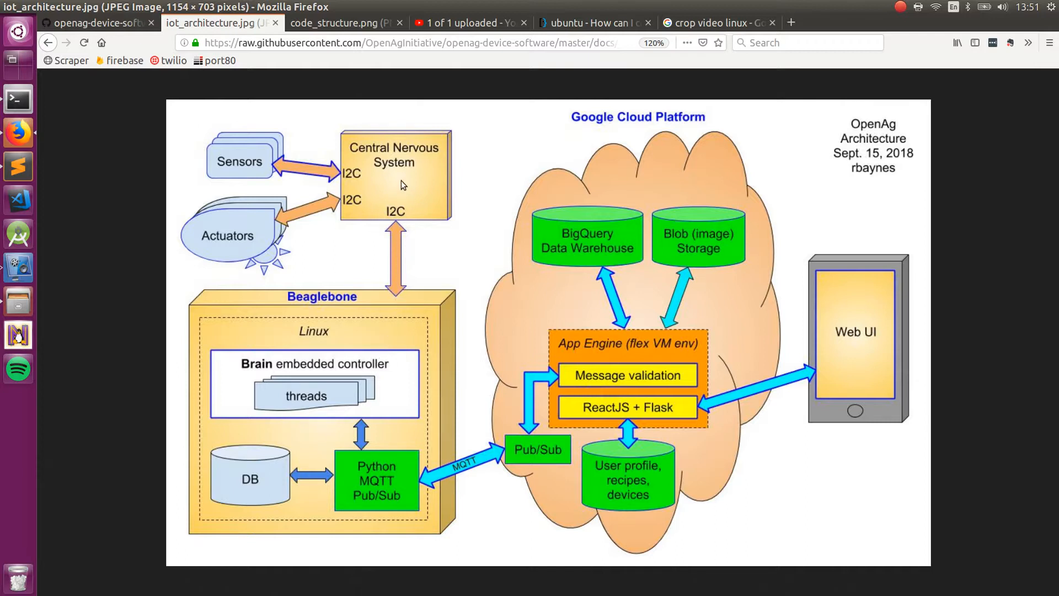
pyautogui.moveTo(388, 181)
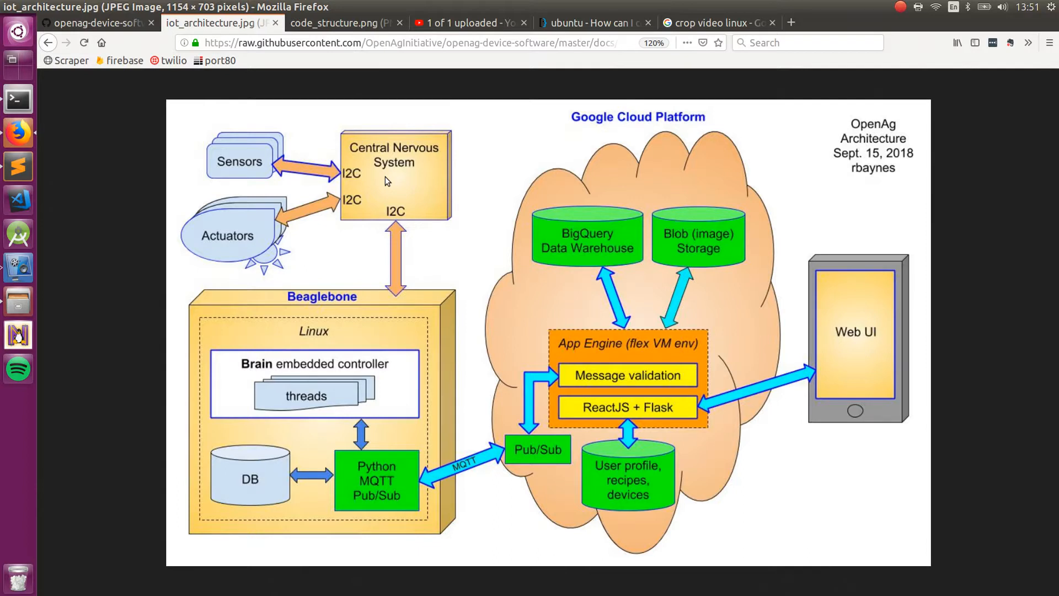
pyautogui.moveTo(341, 281)
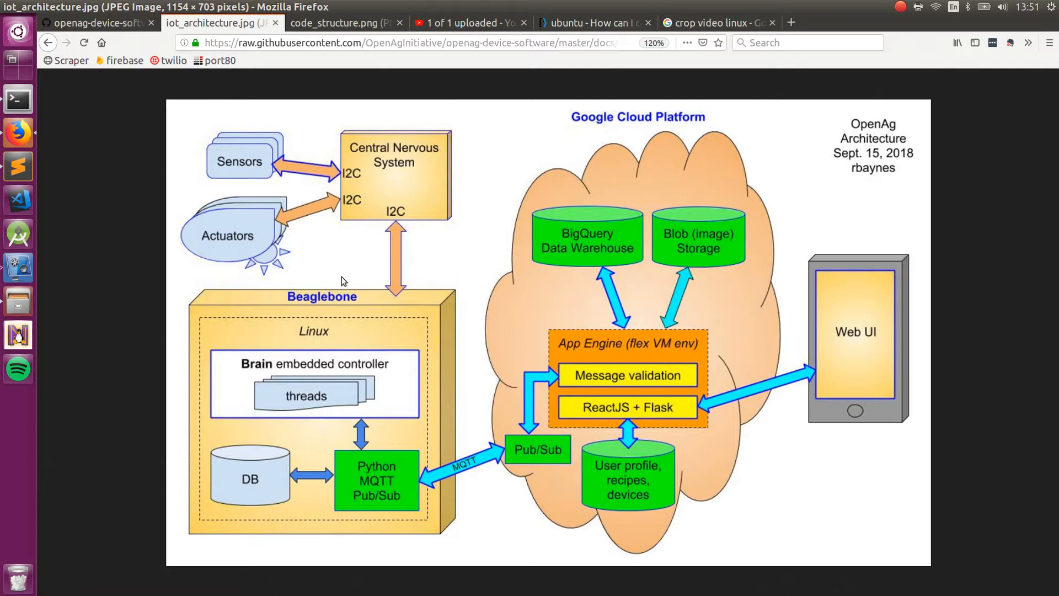
pyautogui.moveTo(327, 291)
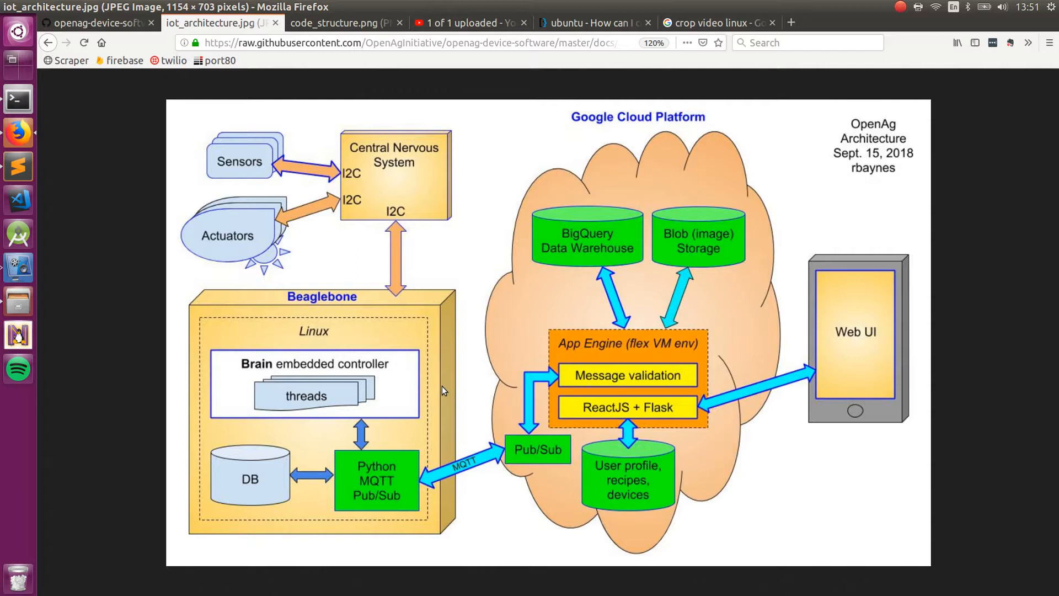
pyautogui.moveTo(458, 472)
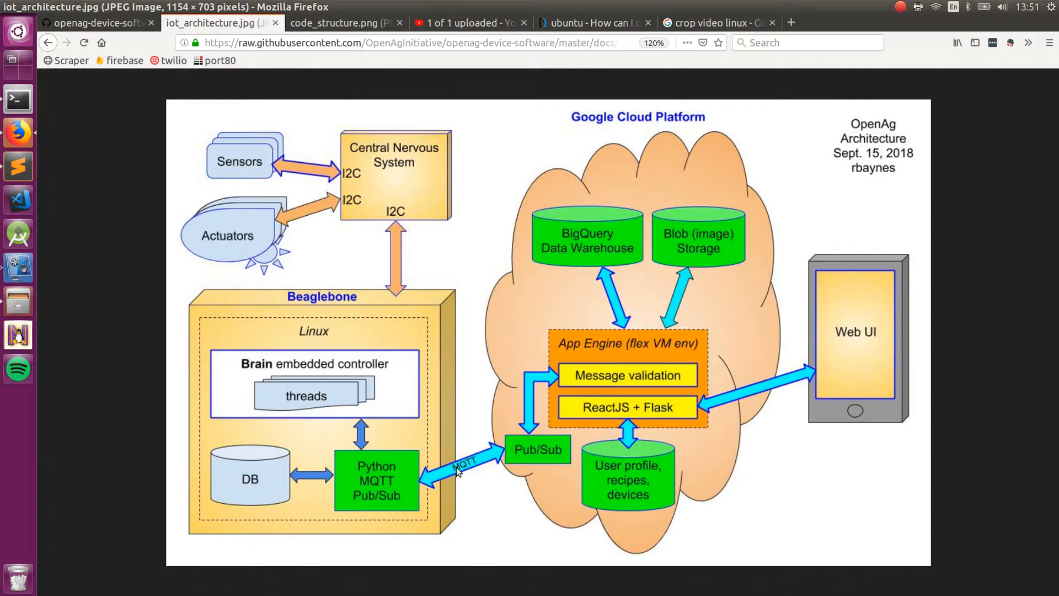
pyautogui.moveTo(477, 469)
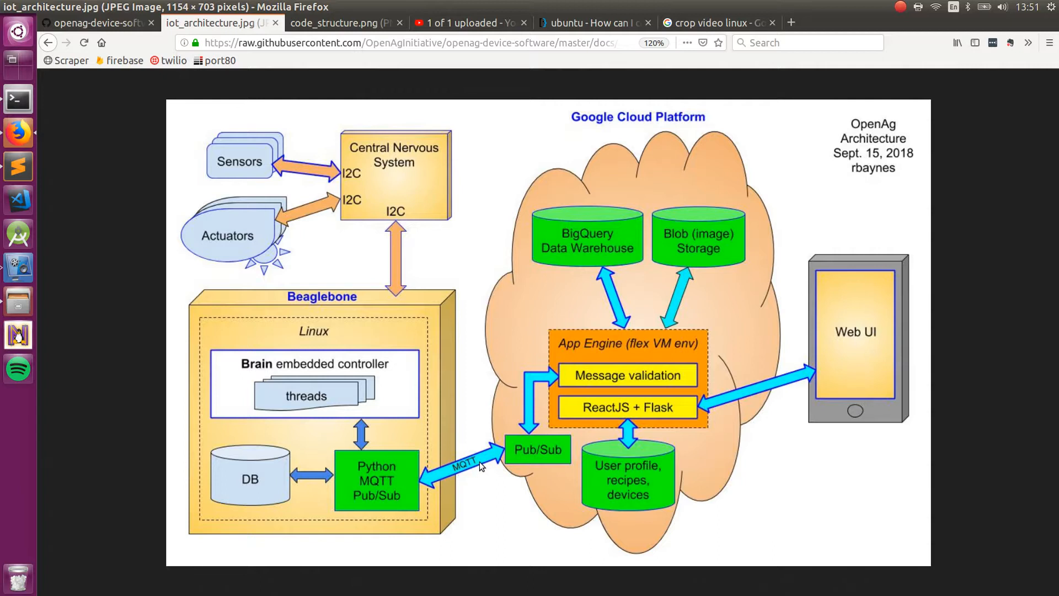
pyautogui.moveTo(484, 466)
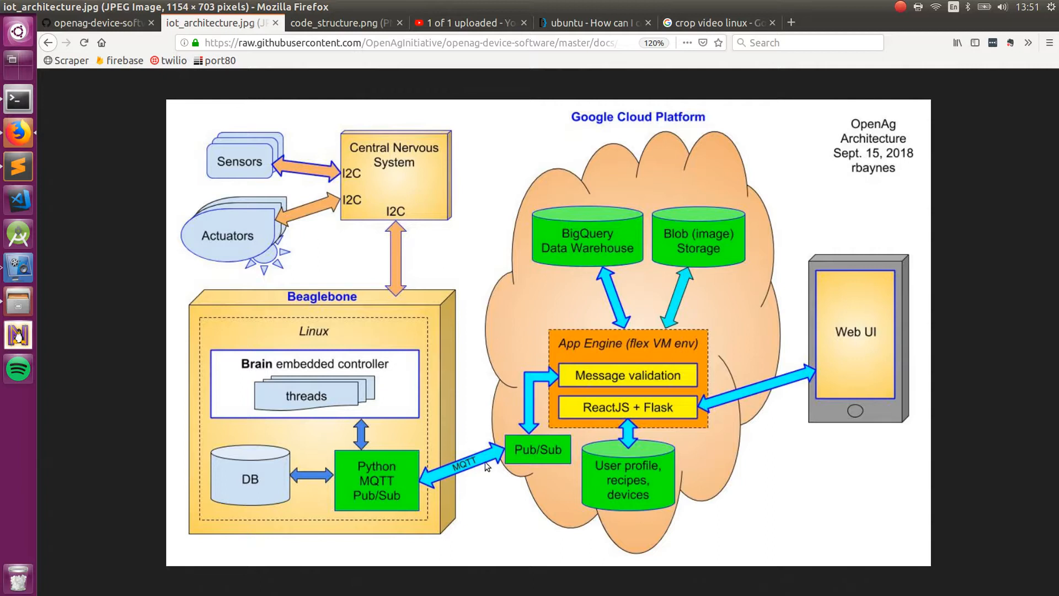
pyautogui.moveTo(550, 323)
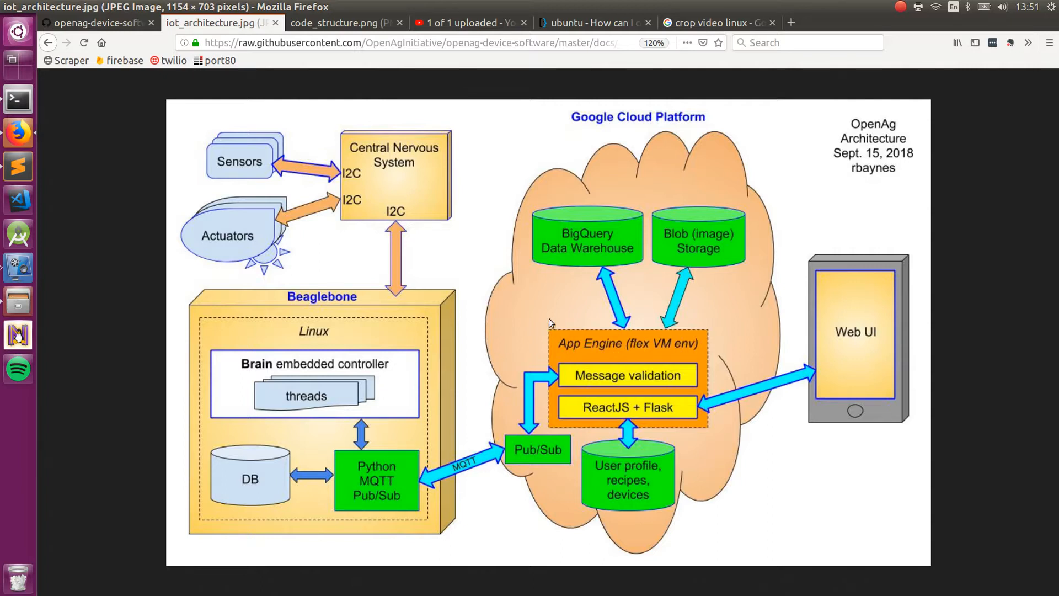
pyautogui.moveTo(538, 311)
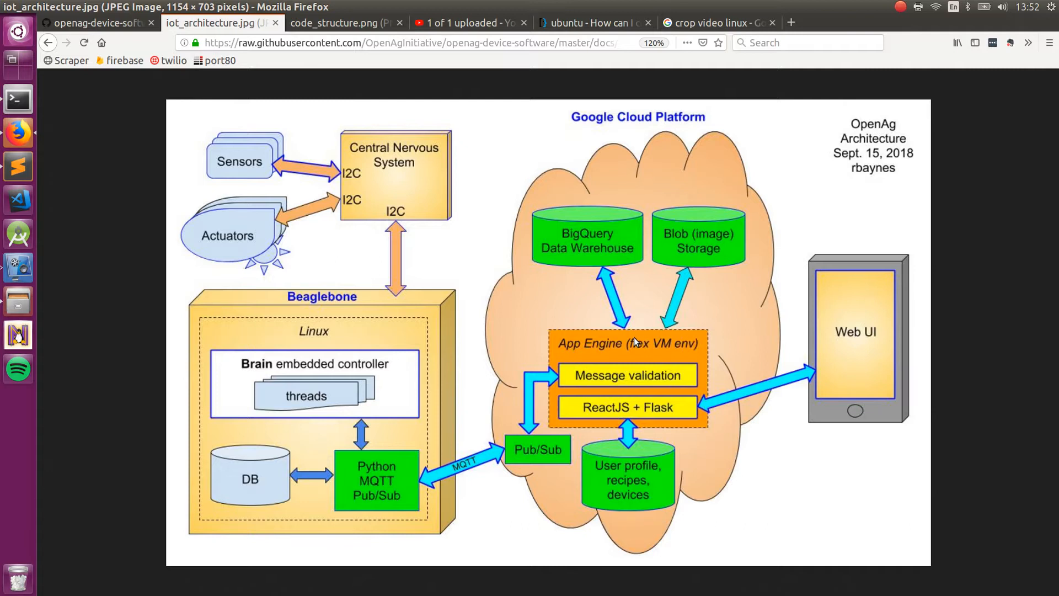
pyautogui.moveTo(627, 291)
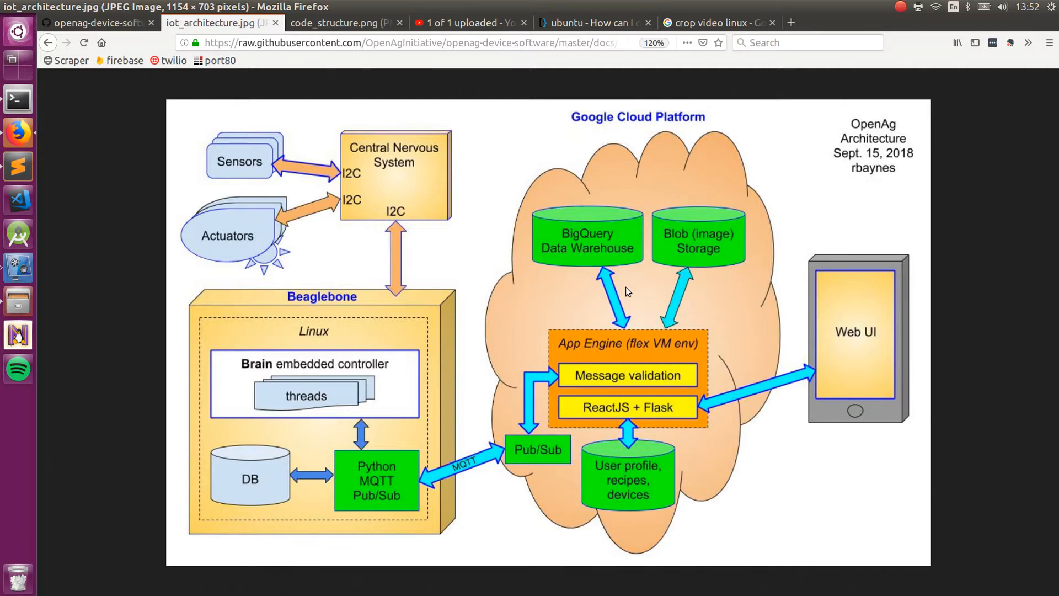
pyautogui.moveTo(664, 395)
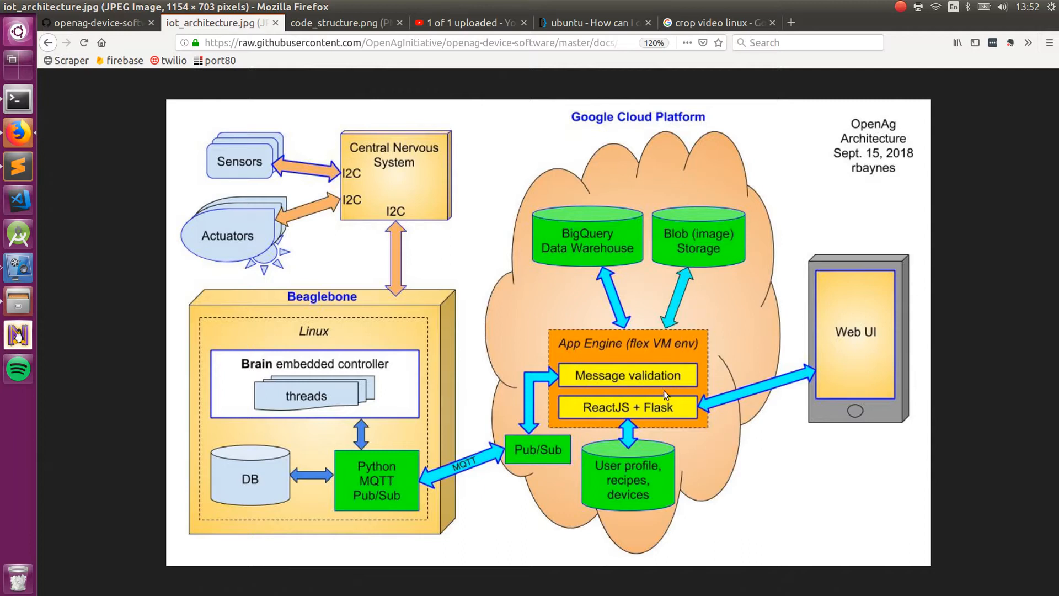
pyautogui.moveTo(649, 471)
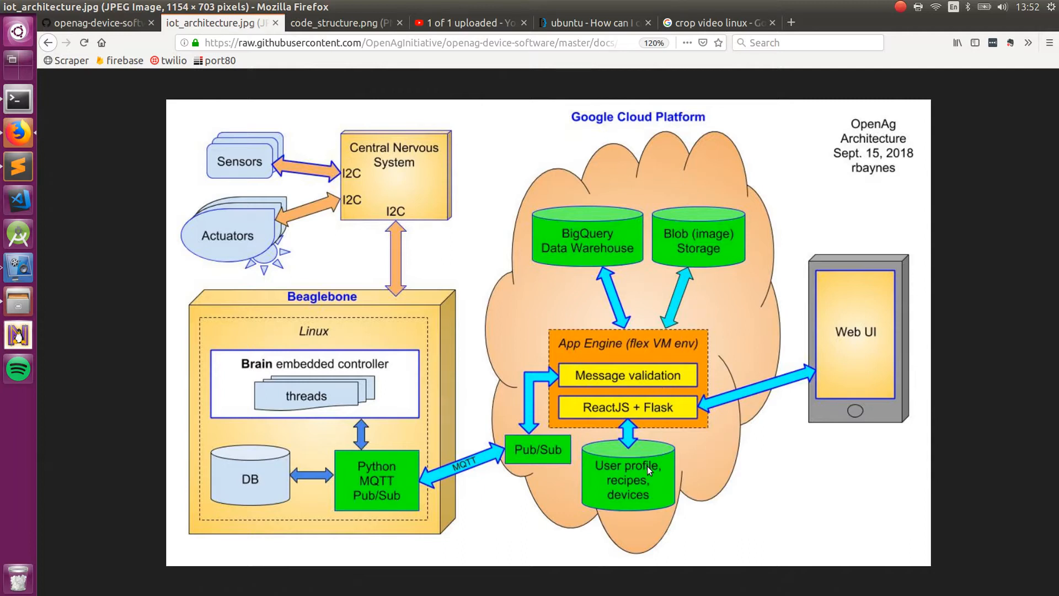
pyautogui.moveTo(715, 460)
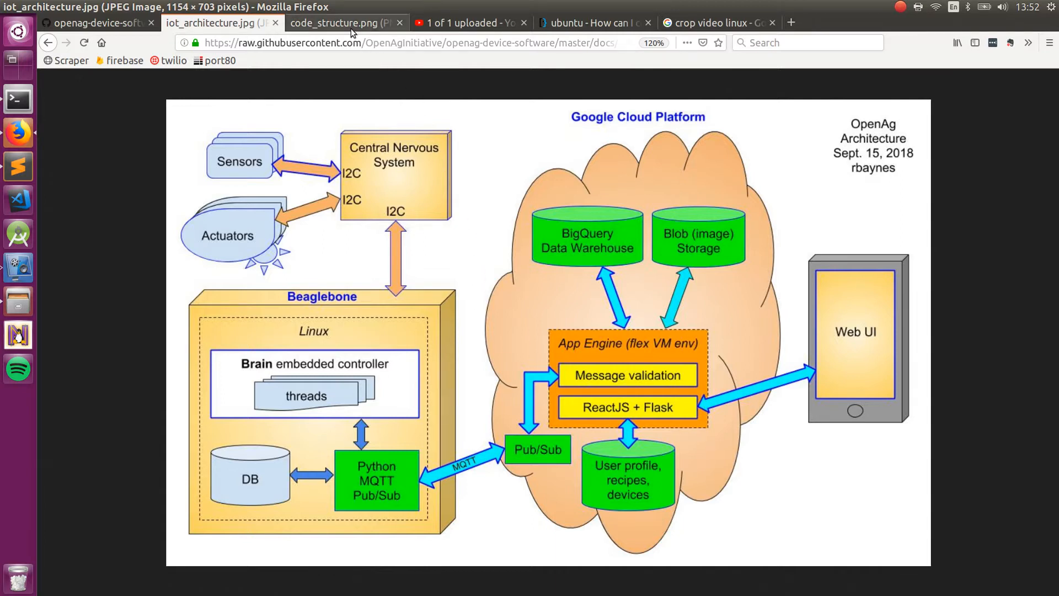
# Switch to the code_structure.png tab showing directories and coordinator threads.
pyautogui.click(341, 22)
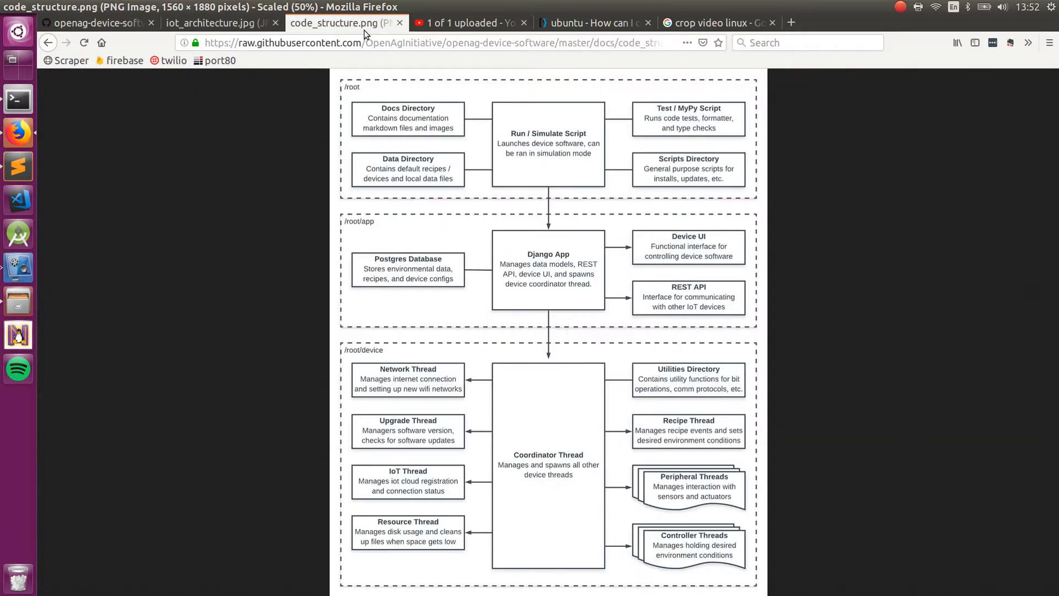
pyautogui.moveTo(343, 84)
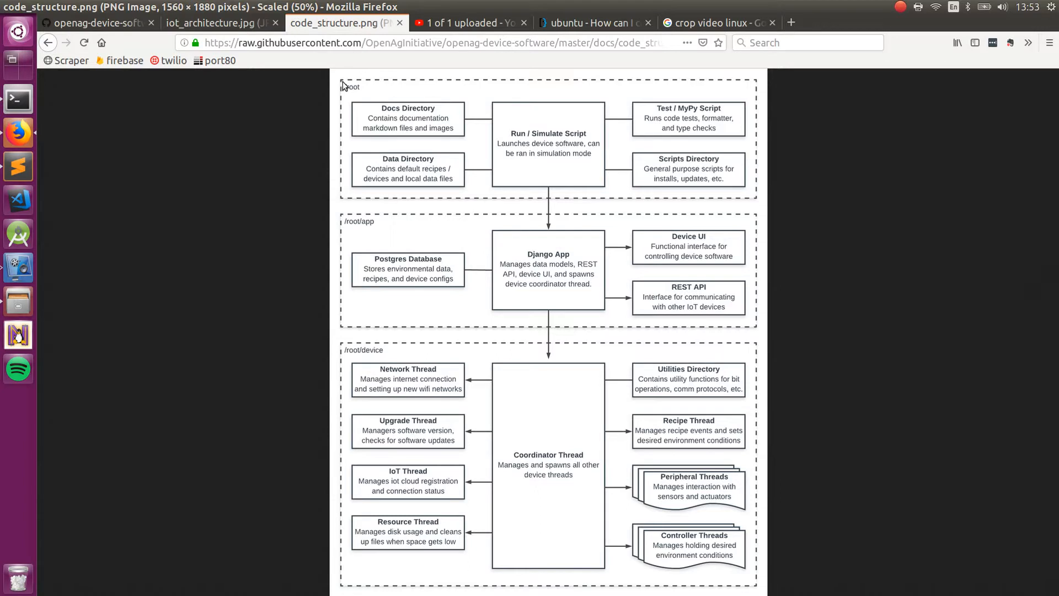
pyautogui.moveTo(363, 87)
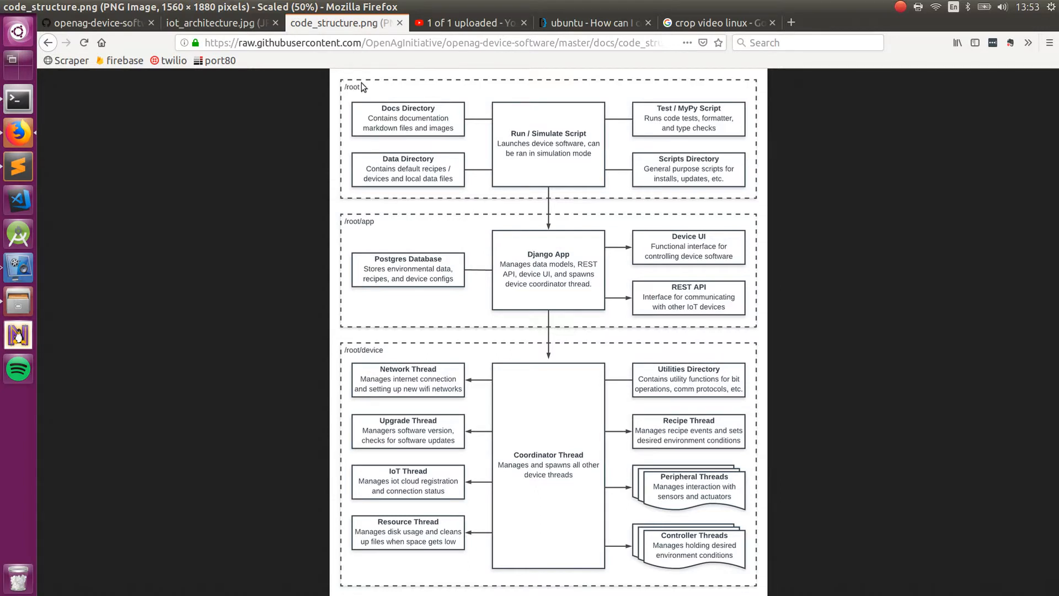
pyautogui.moveTo(436, 110)
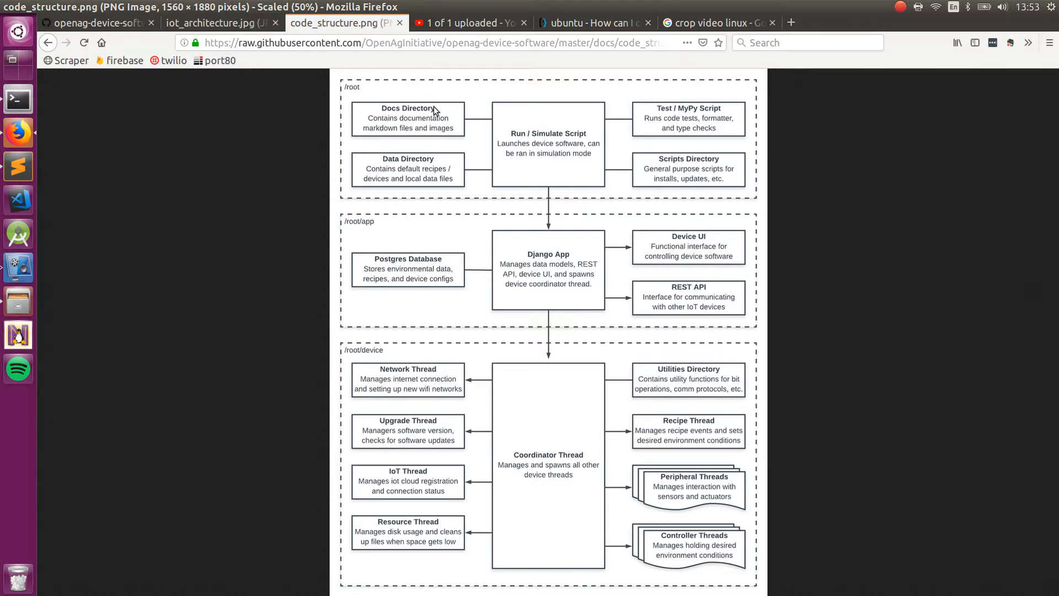
pyautogui.moveTo(520, 112)
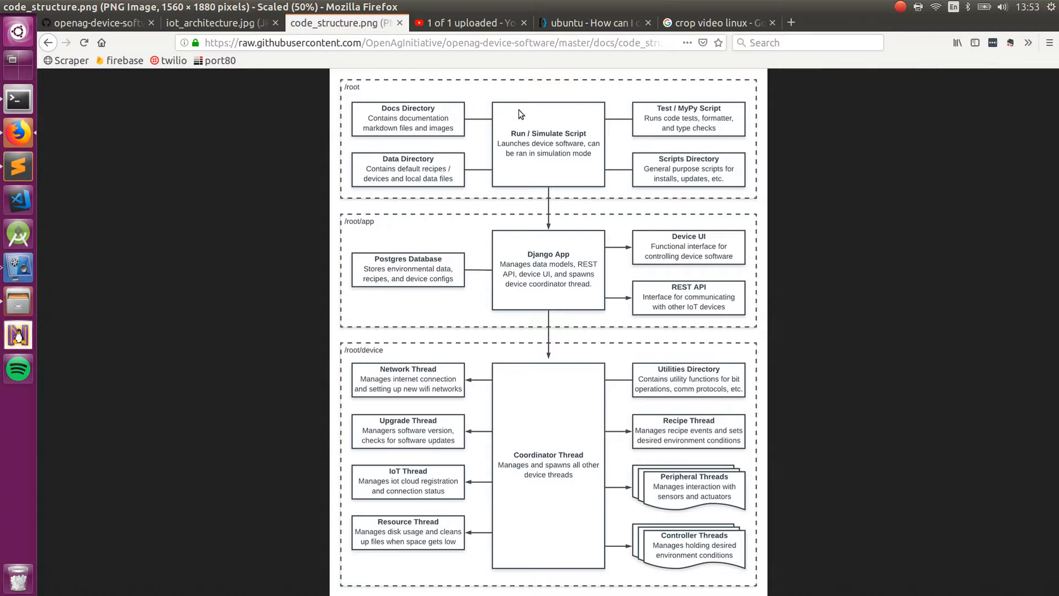
pyautogui.moveTo(532, 136)
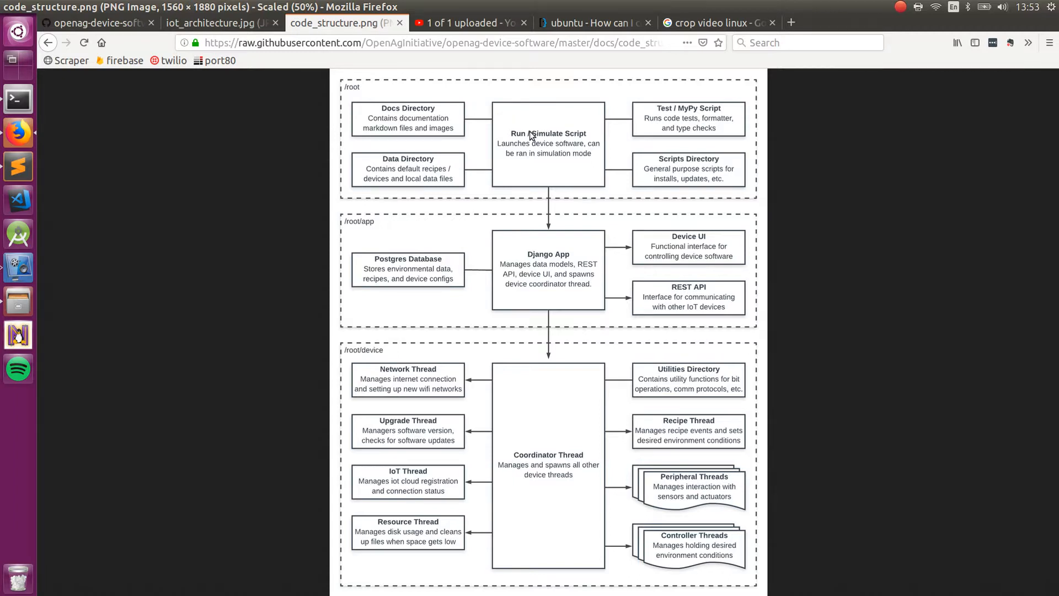
pyautogui.moveTo(532, 139)
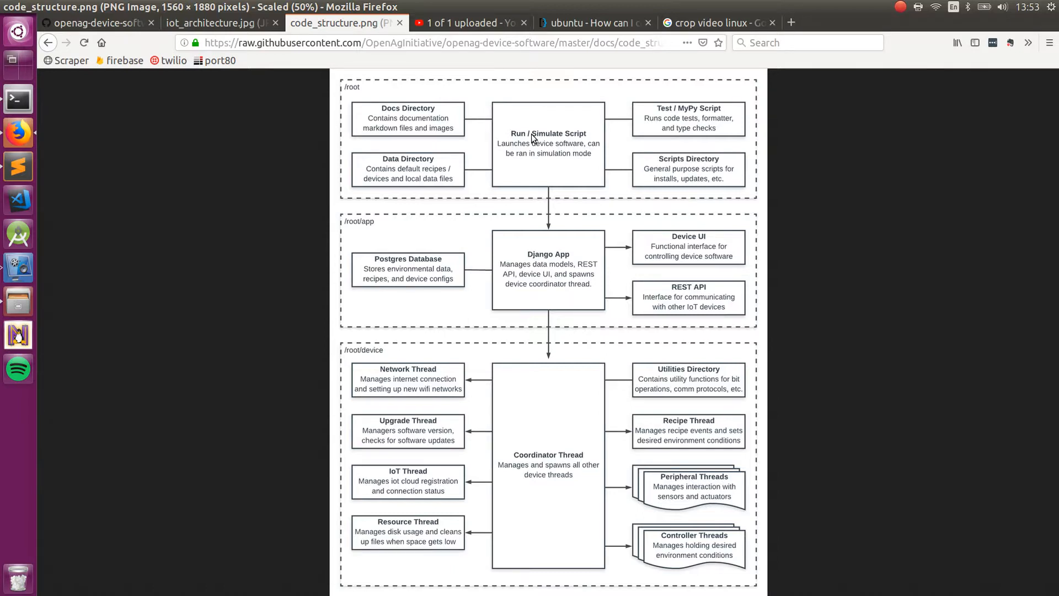
pyautogui.moveTo(553, 205)
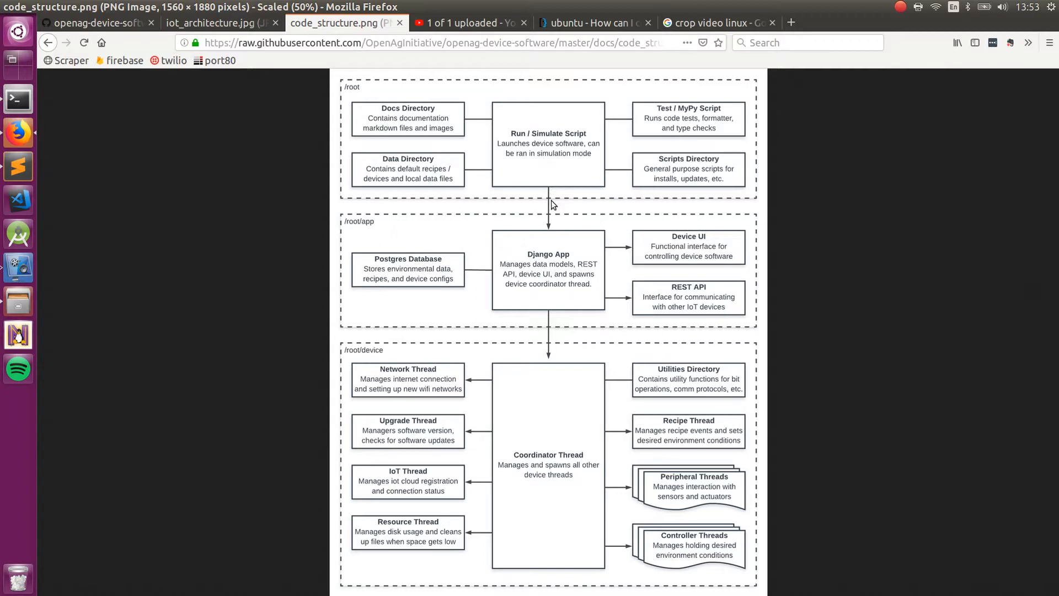
pyautogui.moveTo(546, 263)
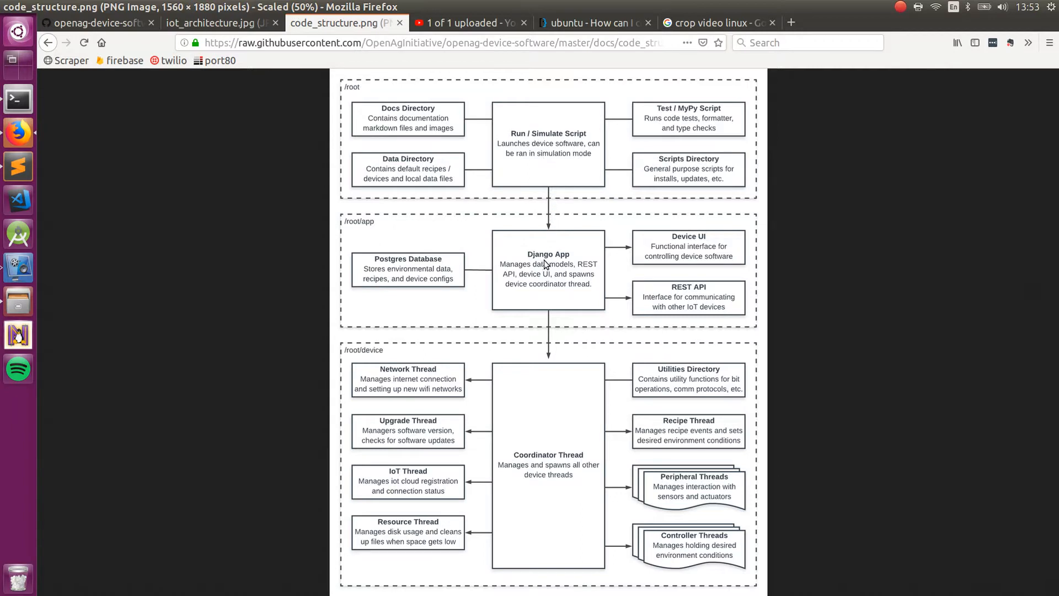
pyautogui.moveTo(464, 283)
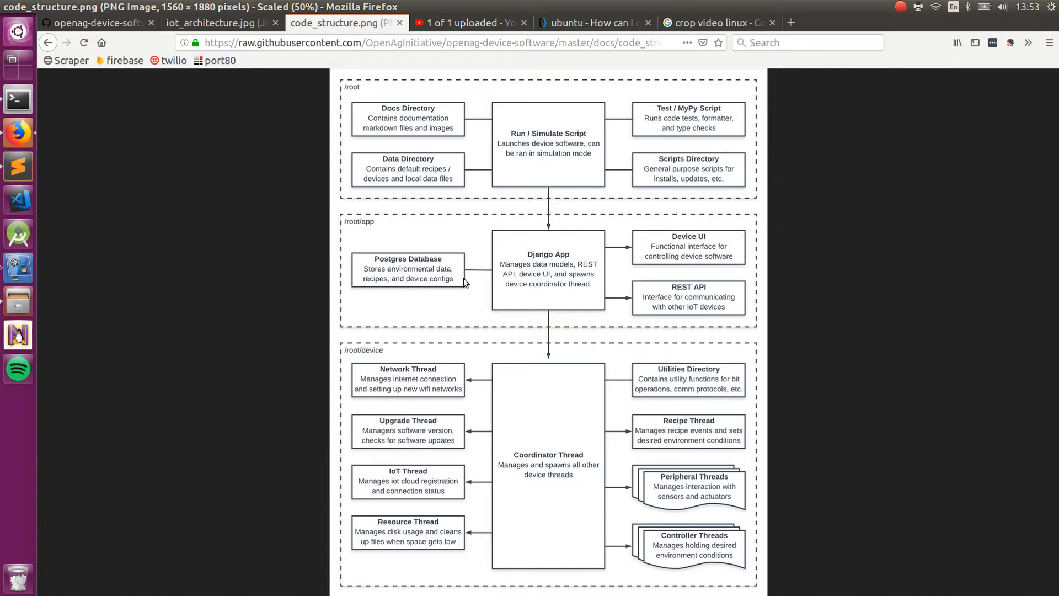
pyautogui.moveTo(635, 253)
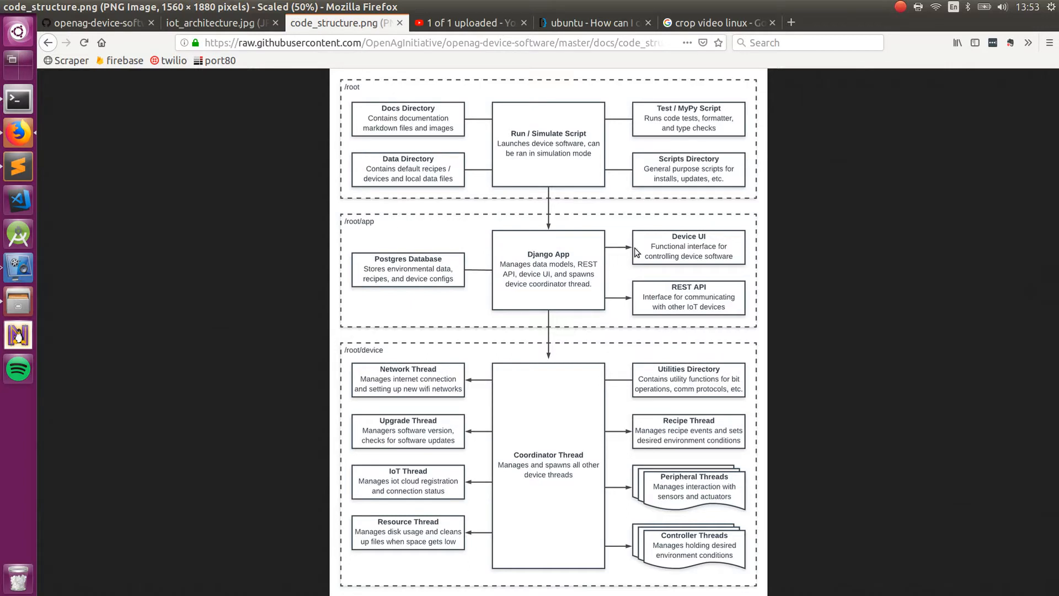
pyautogui.moveTo(659, 293)
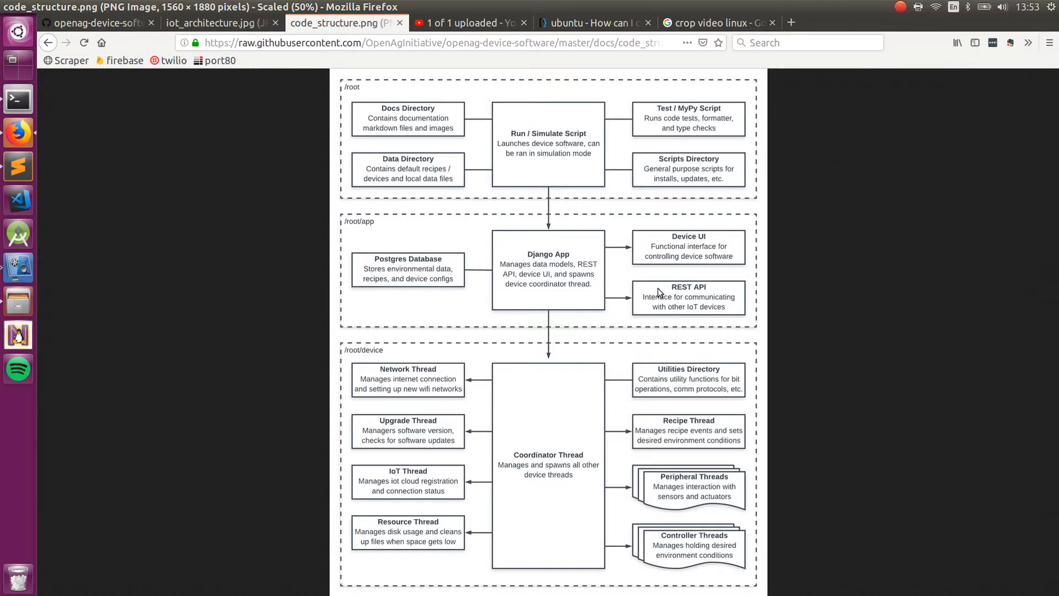
pyautogui.moveTo(665, 297)
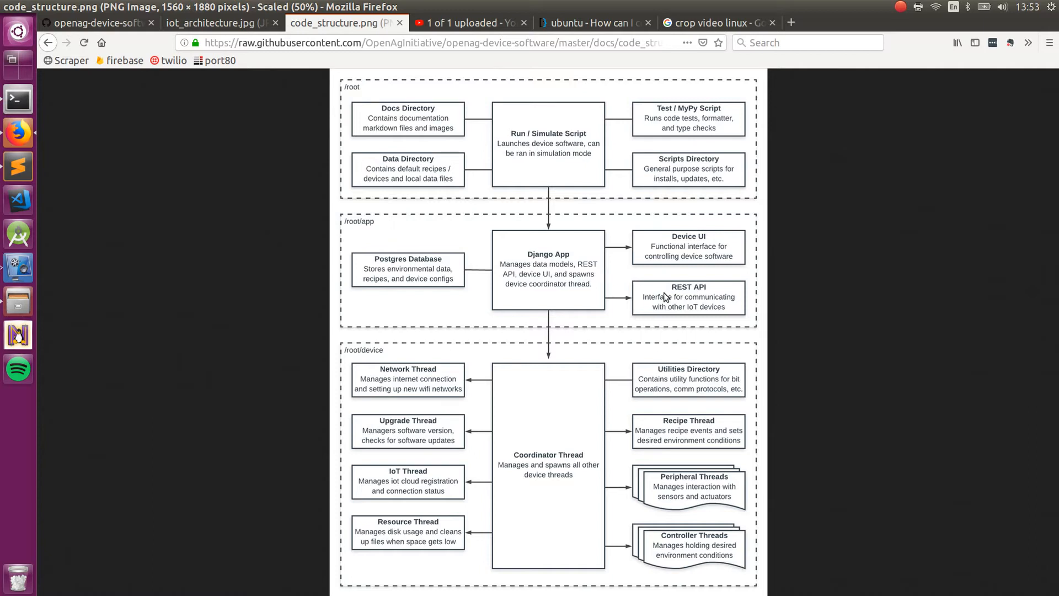
pyautogui.moveTo(596, 285)
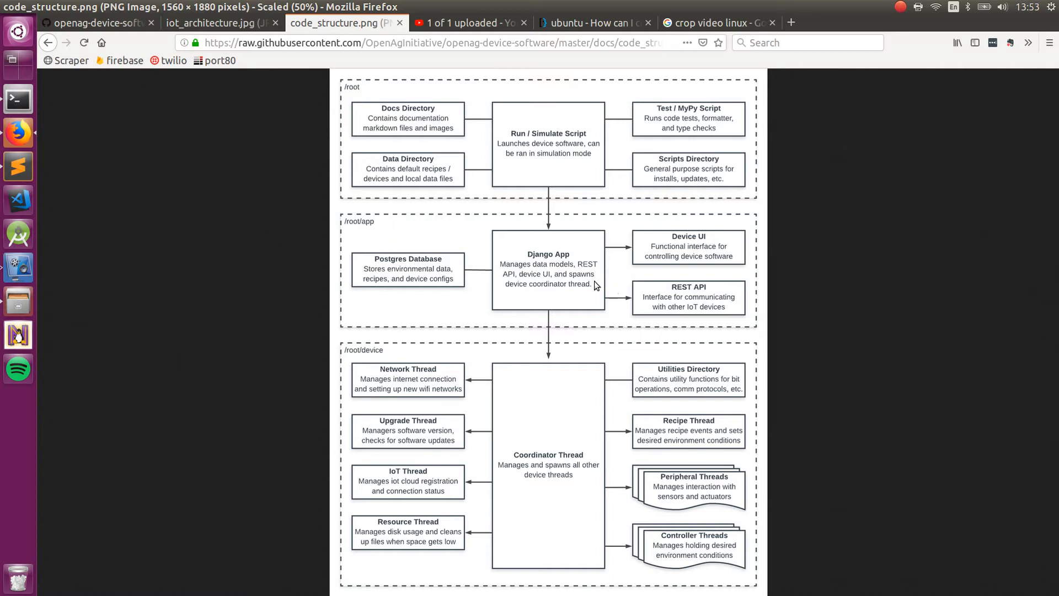
pyautogui.moveTo(547, 346)
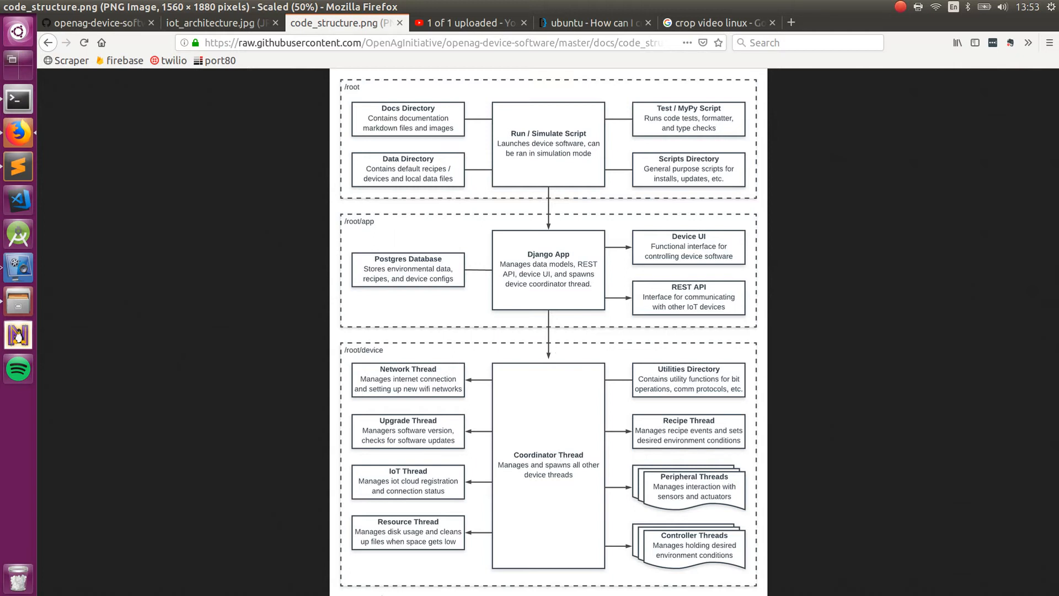
pyautogui.moveTo(725, 479)
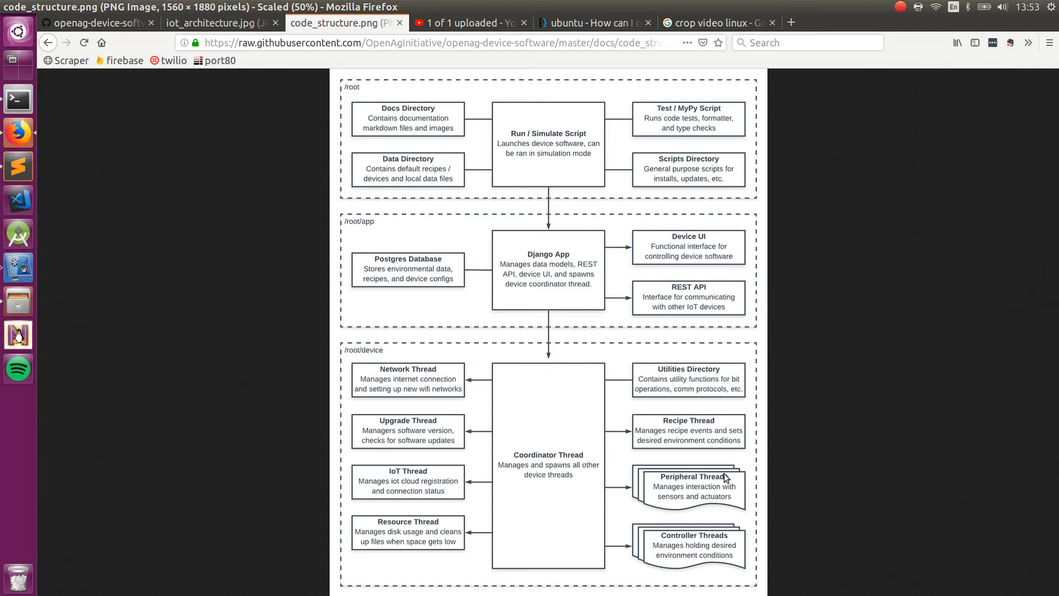
pyautogui.moveTo(607, 422)
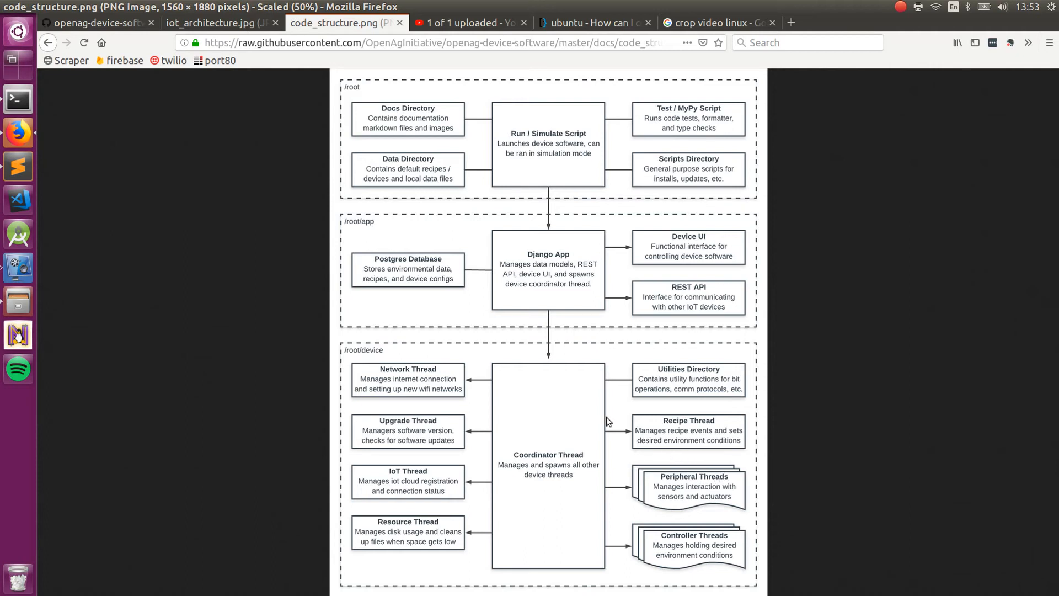
pyautogui.moveTo(577, 395)
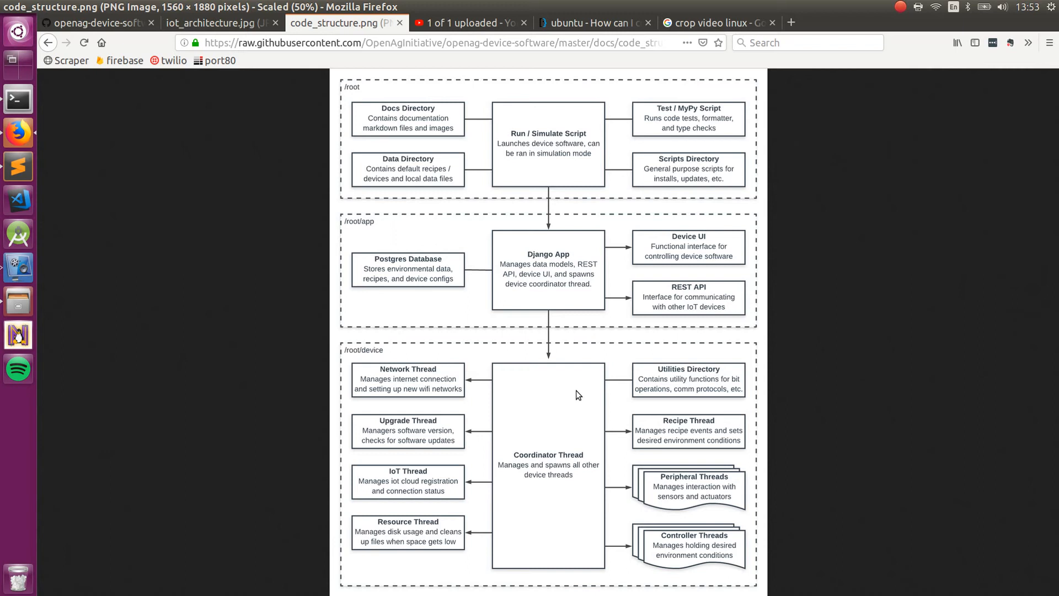
pyautogui.moveTo(635, 459)
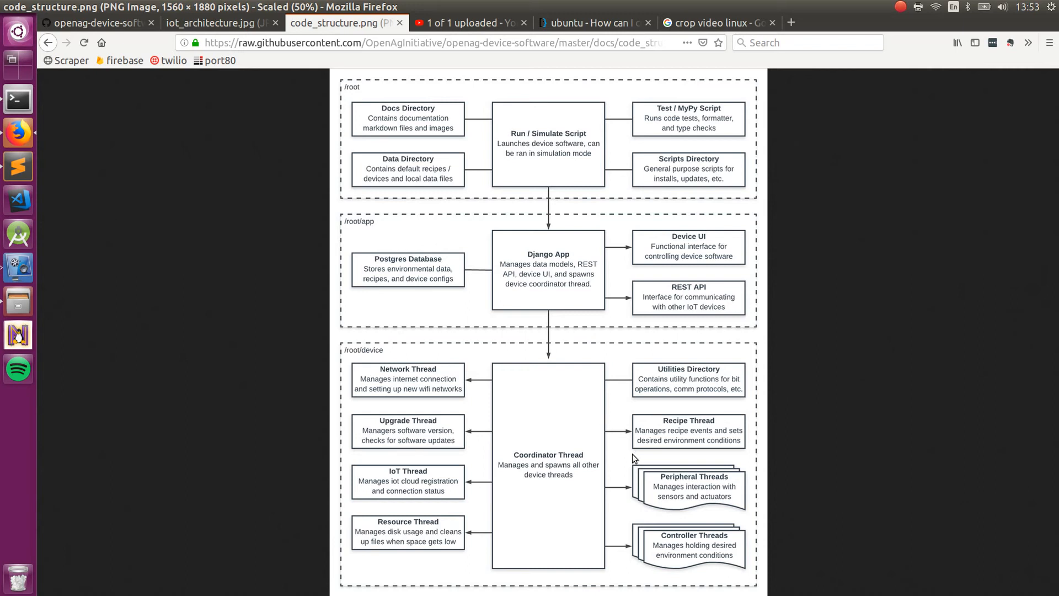
pyautogui.moveTo(624, 446)
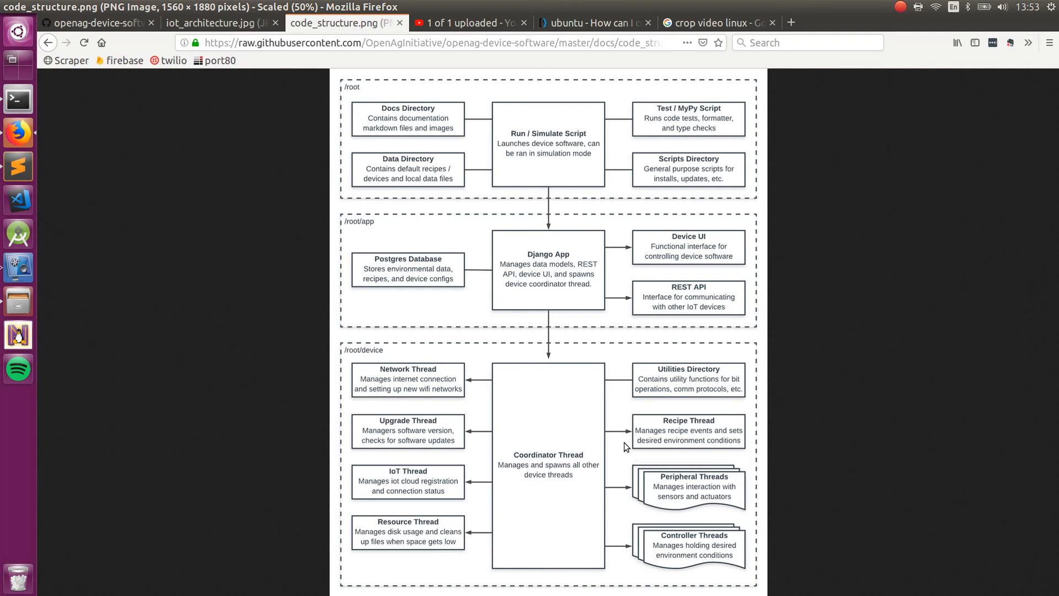
pyautogui.moveTo(536, 370)
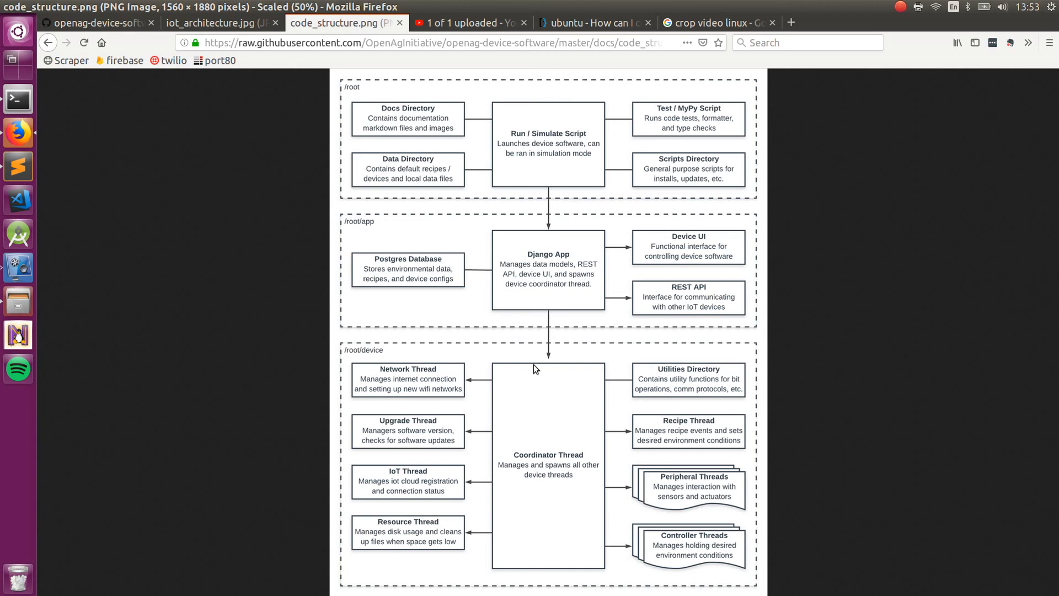
pyautogui.moveTo(636, 236)
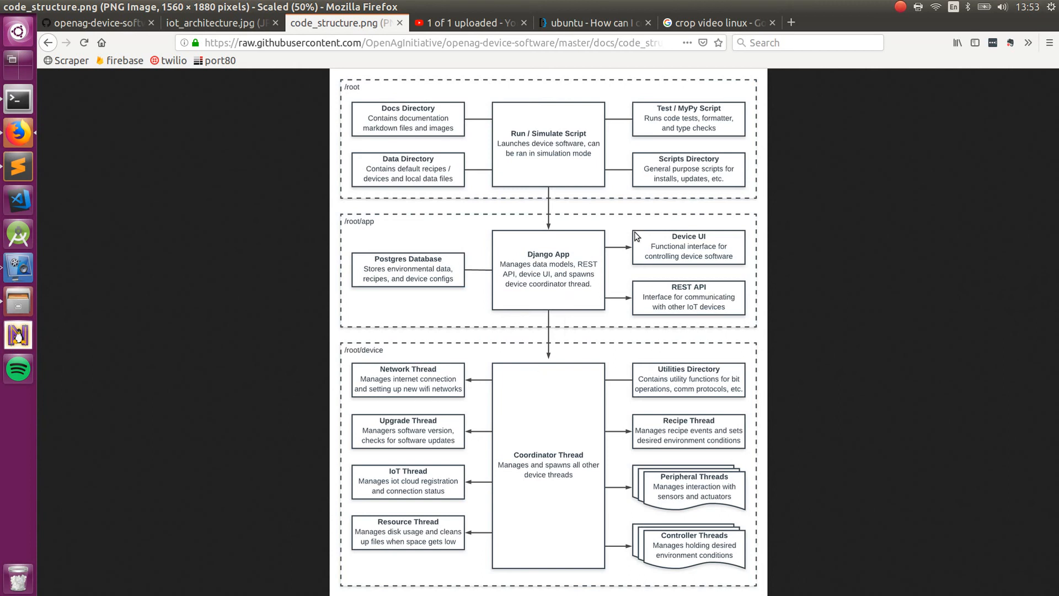
pyautogui.moveTo(903, 13)
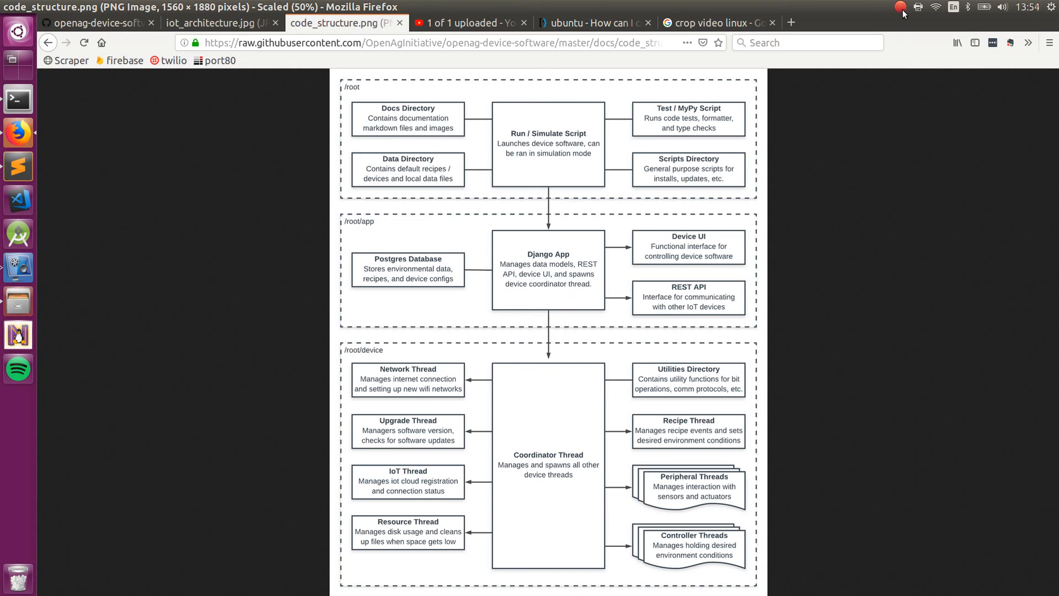